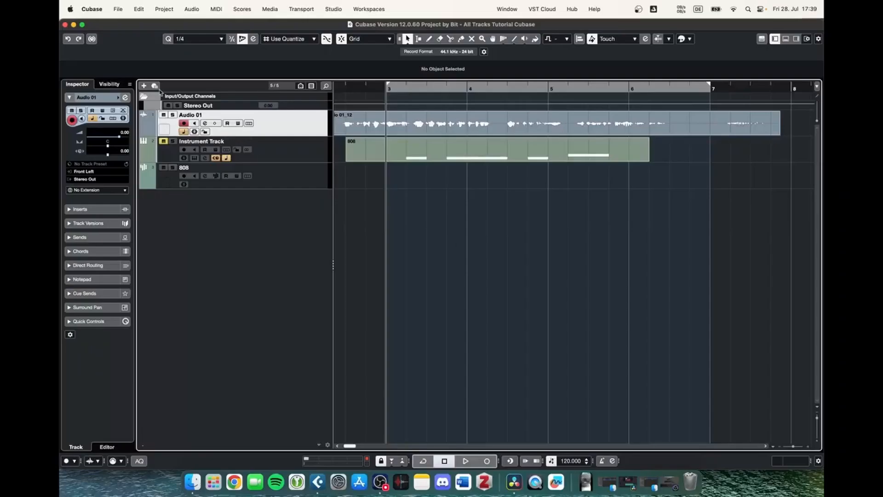
Add a MIDI track named 'Midi' to the project.
click(144, 86)
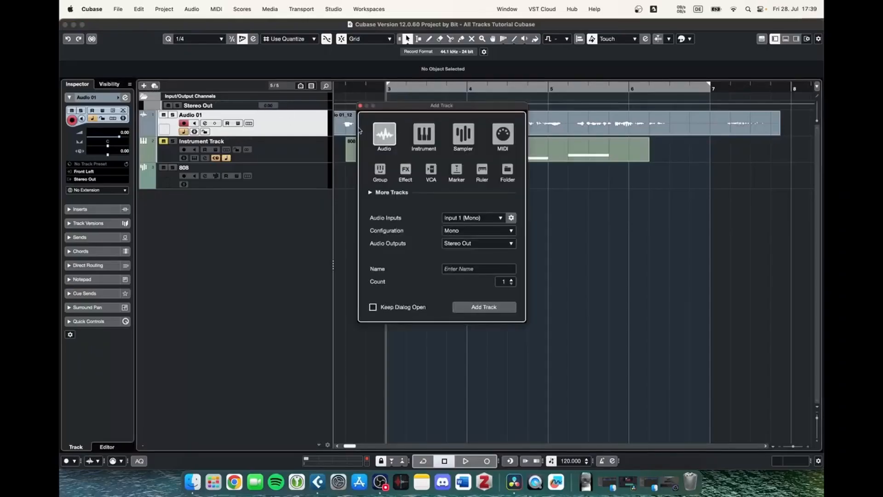
click(502, 135)
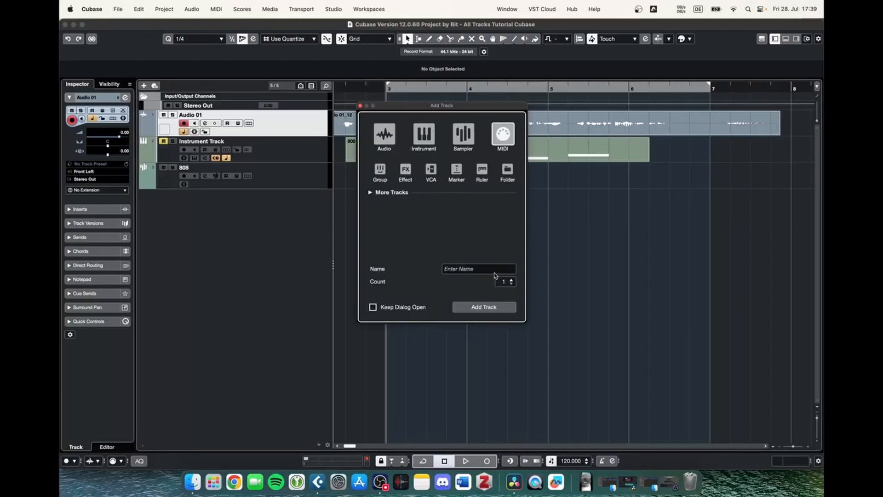
text(Midi)
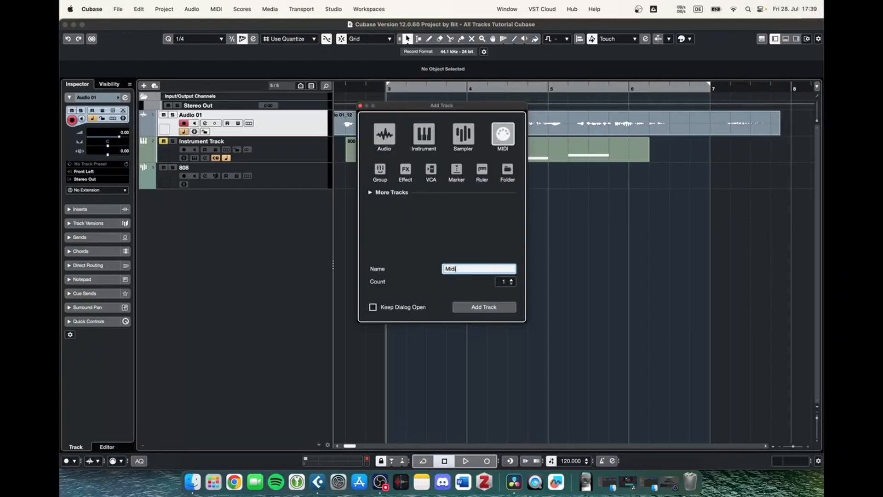
click(483, 306)
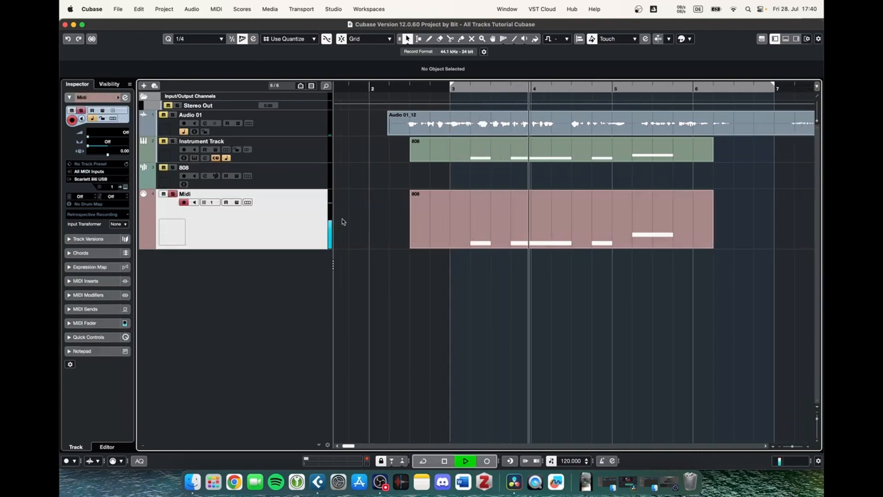
mouse_move(332, 196)
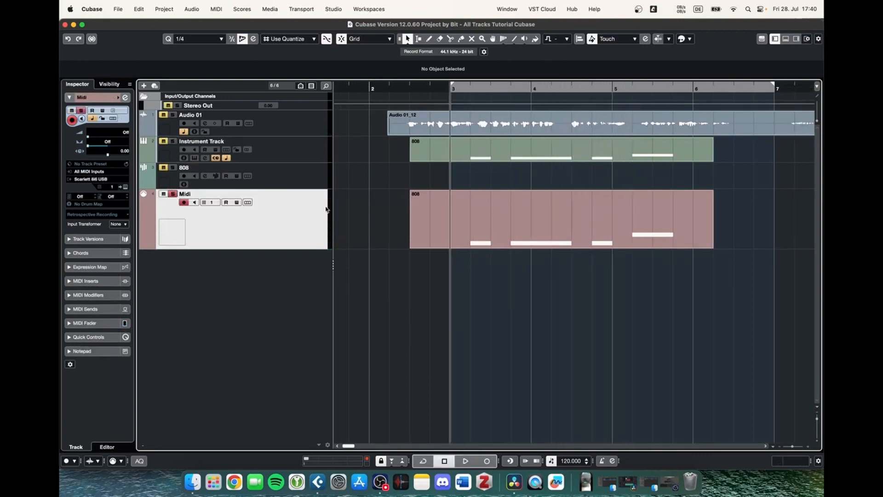
mouse_move(252, 224)
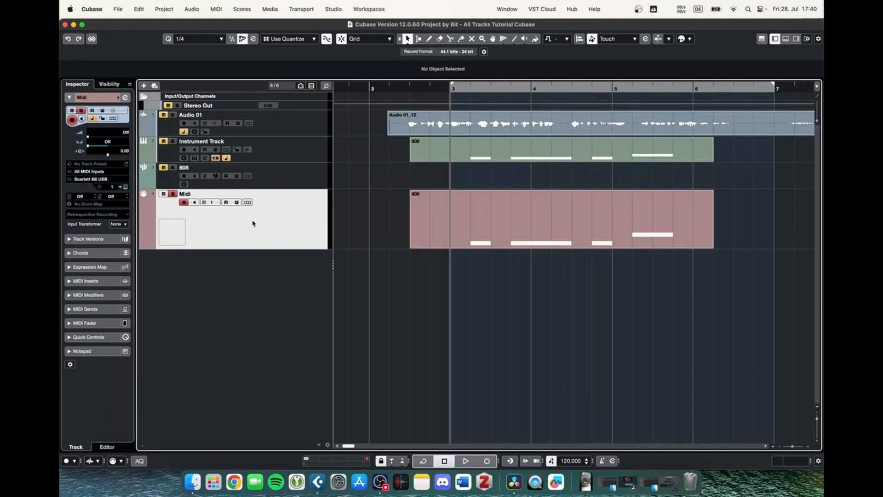
mouse_move(281, 216)
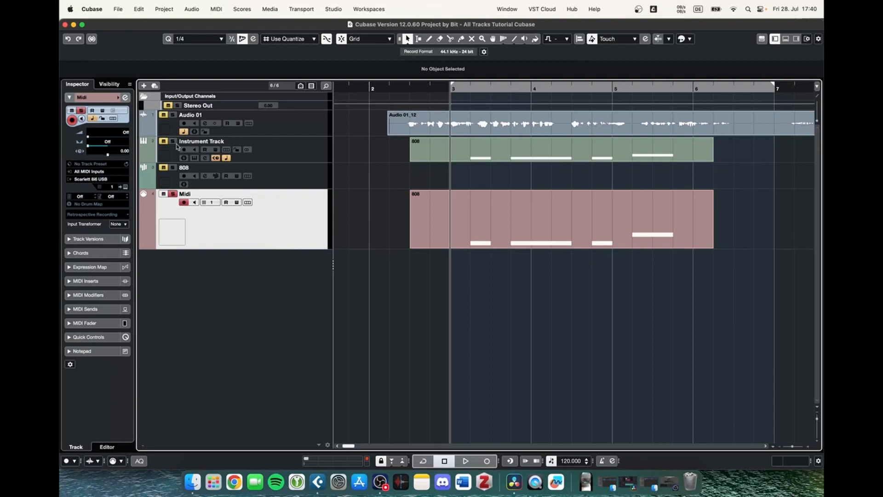
Select the 808 part and rename the instrument track to '808'.
click(560, 149)
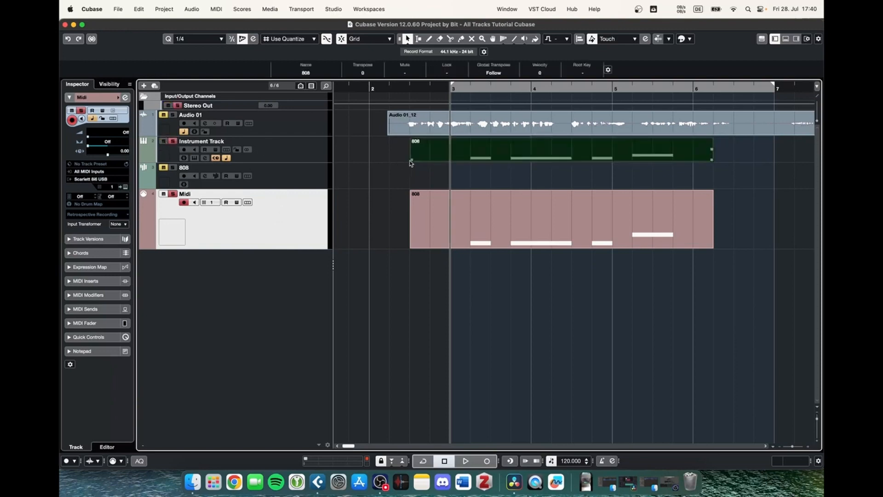
click(200, 141)
text(808)
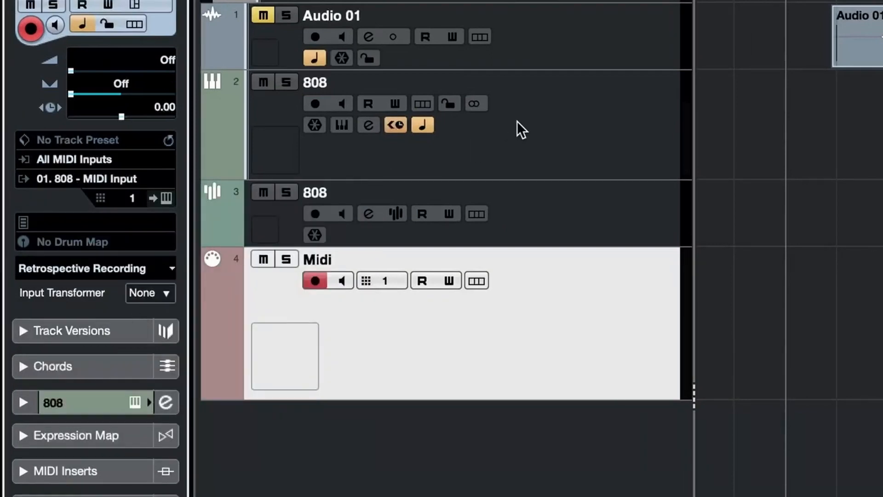
mouse_move(101, 186)
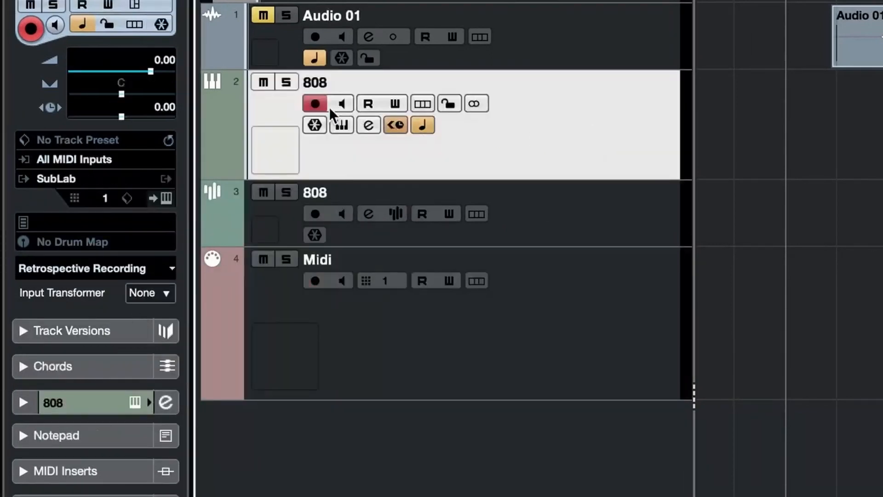
mouse_move(287, 115)
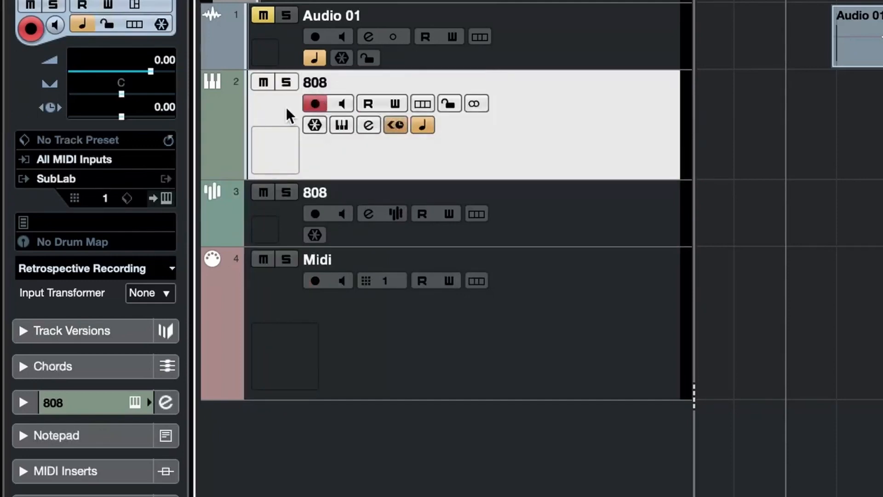
Keep the Midi track's input at All MIDI Inputs and route its output to 01. 808 - MIDI Input.
click(316, 258)
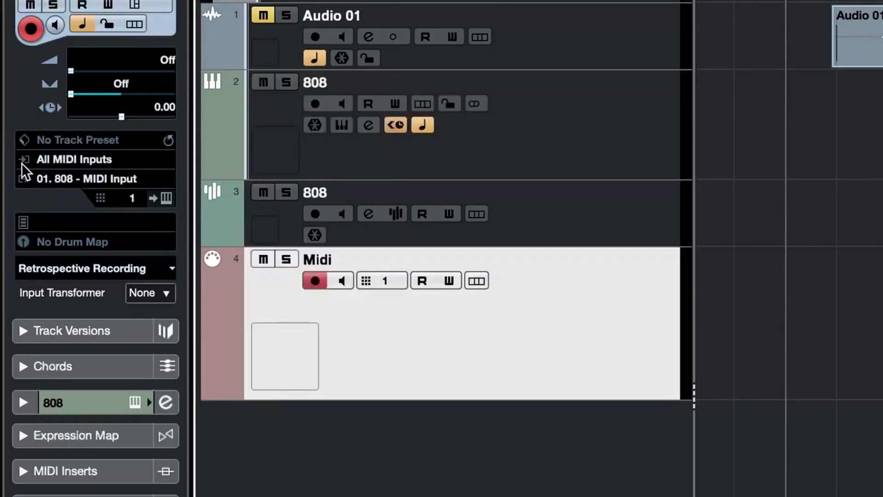
mouse_move(71, 171)
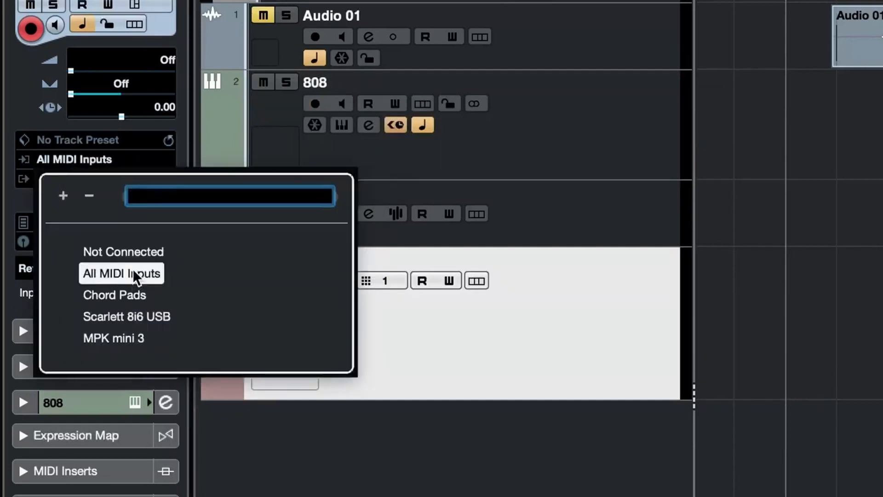
mouse_move(114, 294)
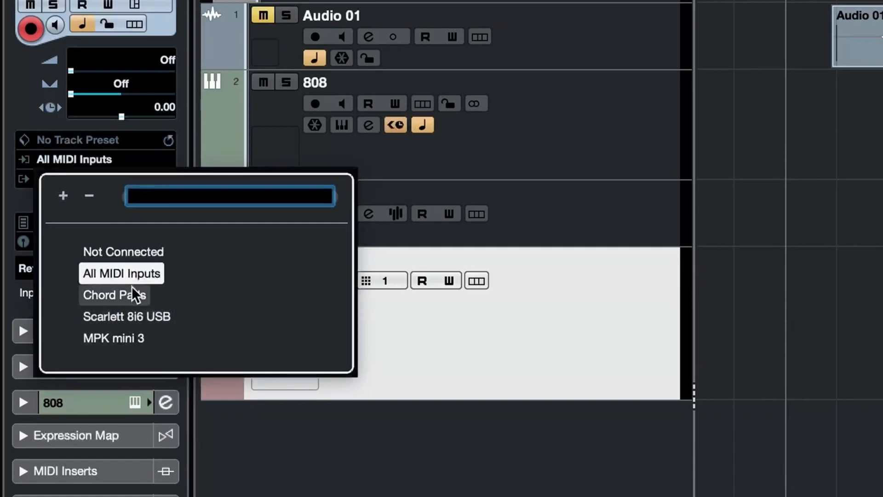
click(114, 294)
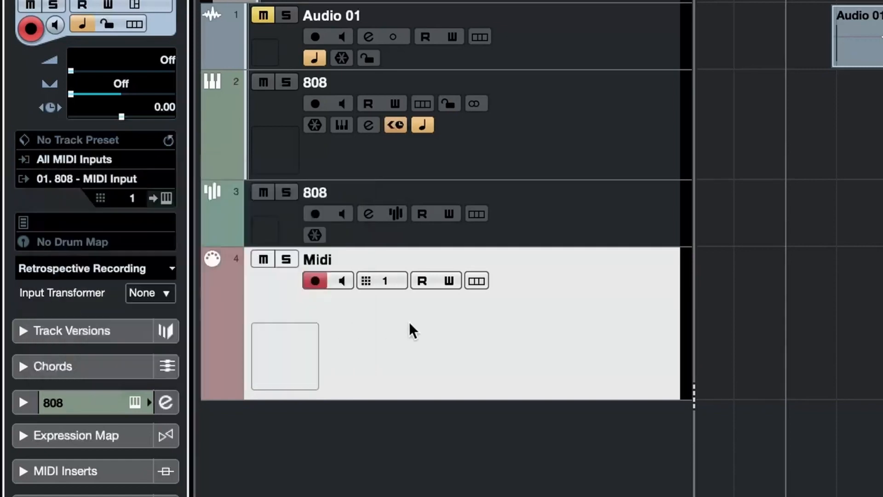
click(87, 179)
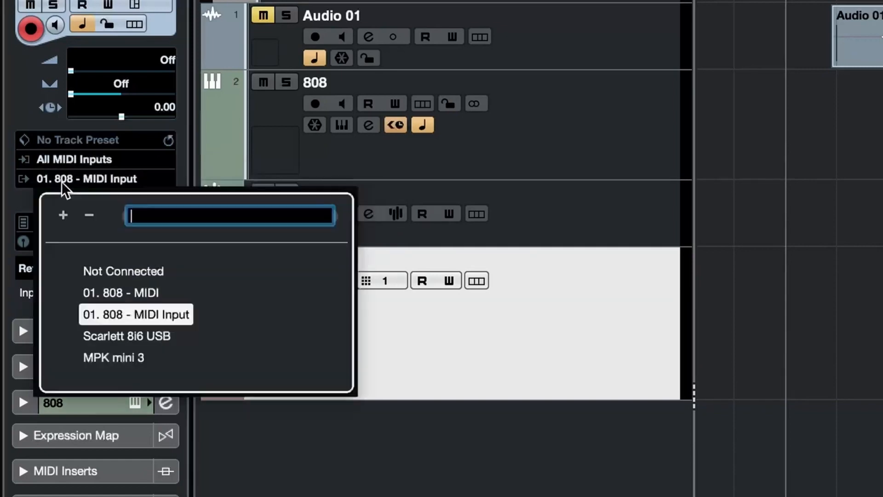
mouse_move(315, 180)
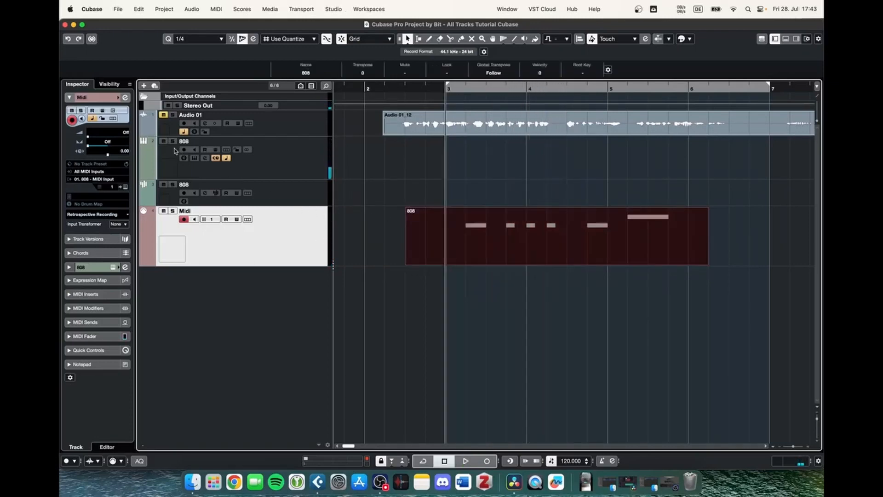
Select the 808 instrument track to show its SubLab output in the Inspector.
click(184, 141)
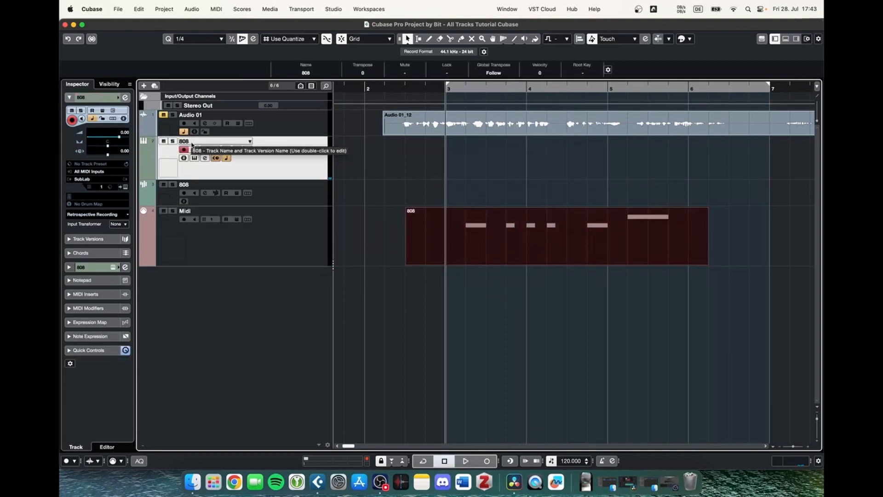